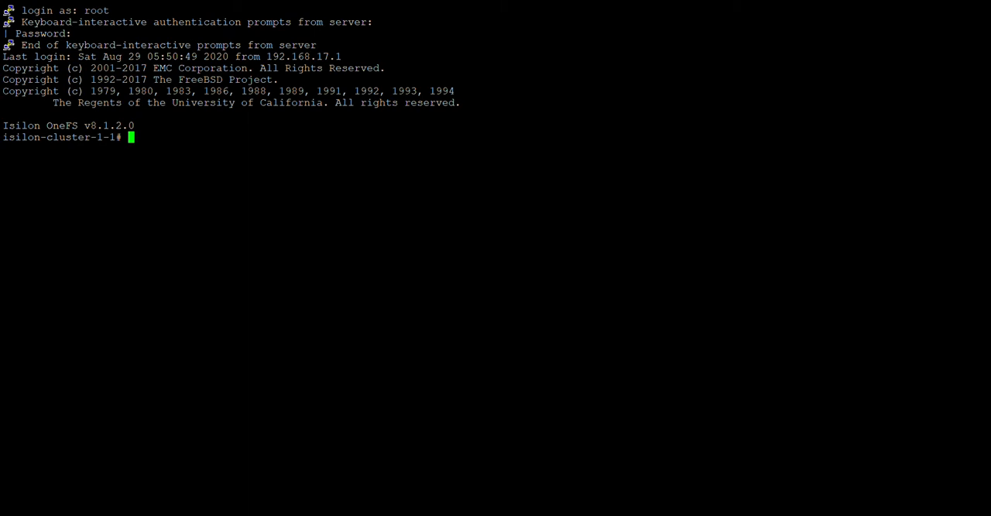
# List the SyncIQ replication policies with 'isi sync policies list'
pyautogui.write('isi sync')
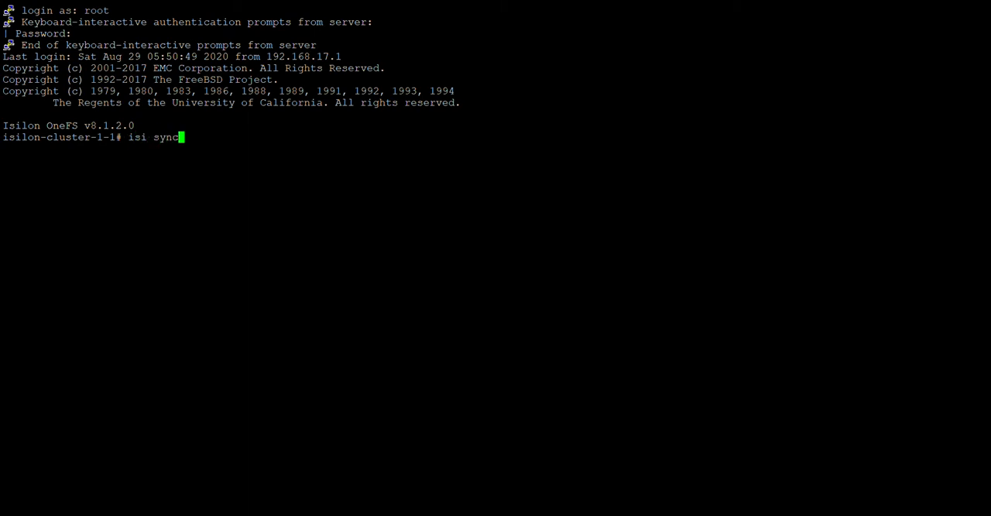
pyautogui.write('polic')
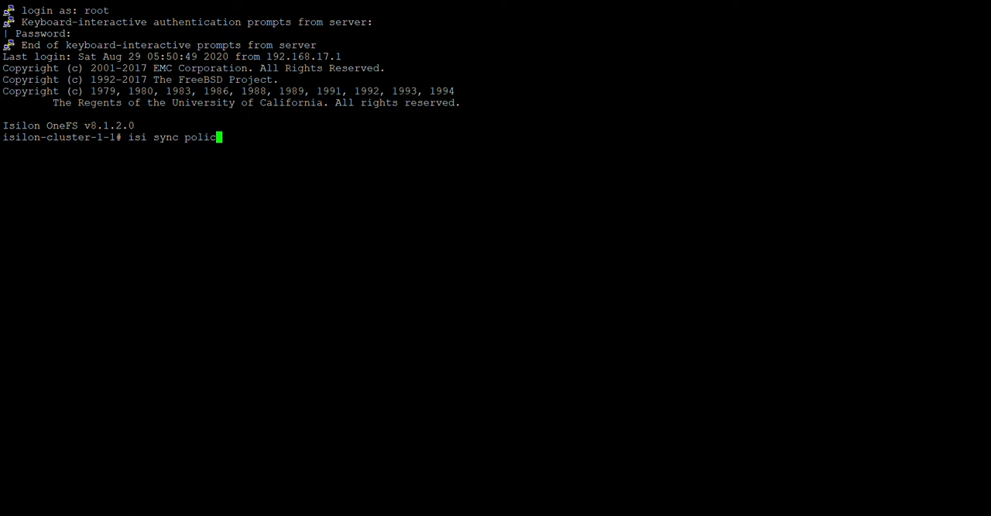
pyautogui.write('ies')
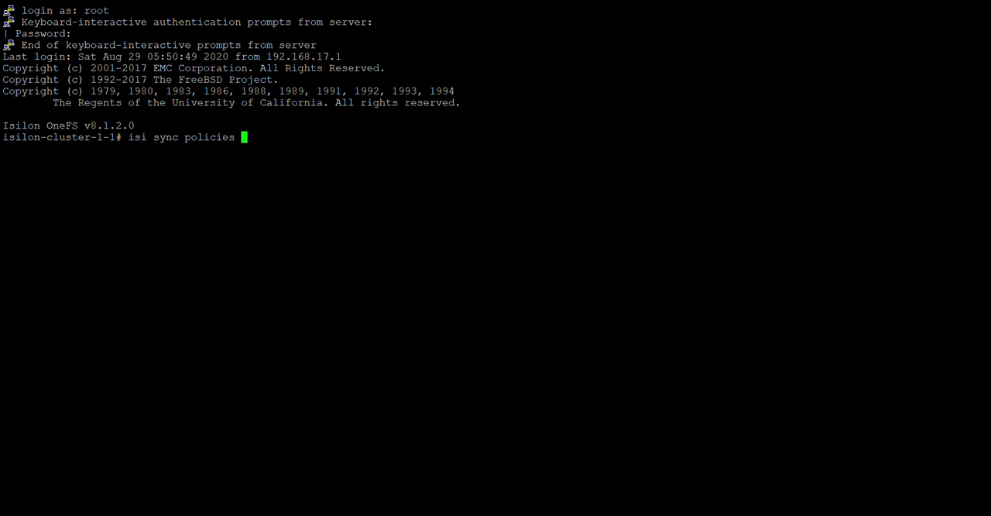
pyautogui.press('Return')
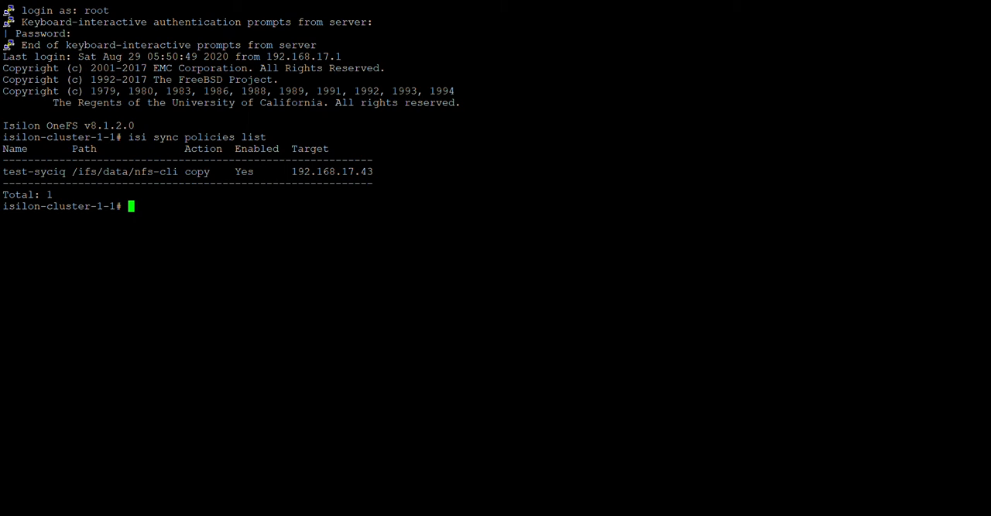
# List the sync reports with 'isi sync reports list', showing the failed test-syciq run
pyautogui.write('isi sync re')
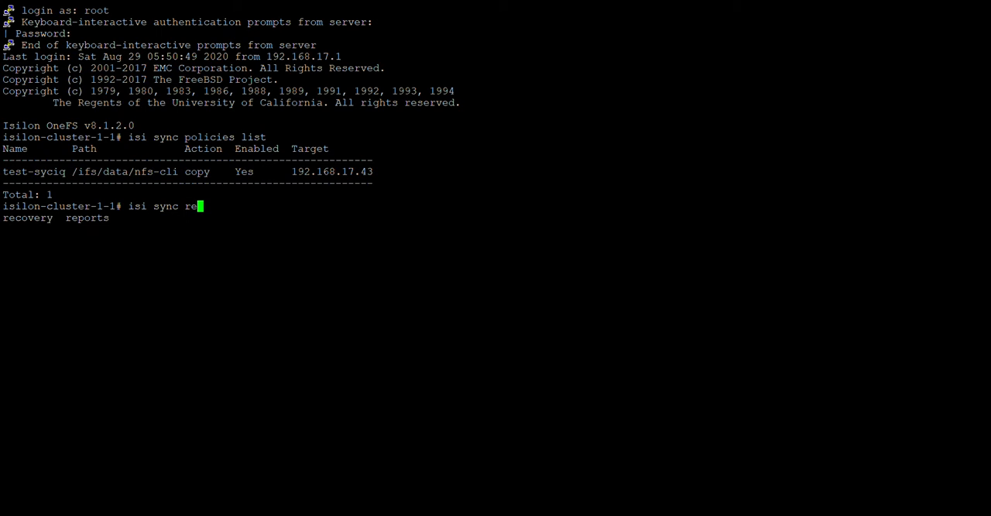
pyautogui.write('ports list')
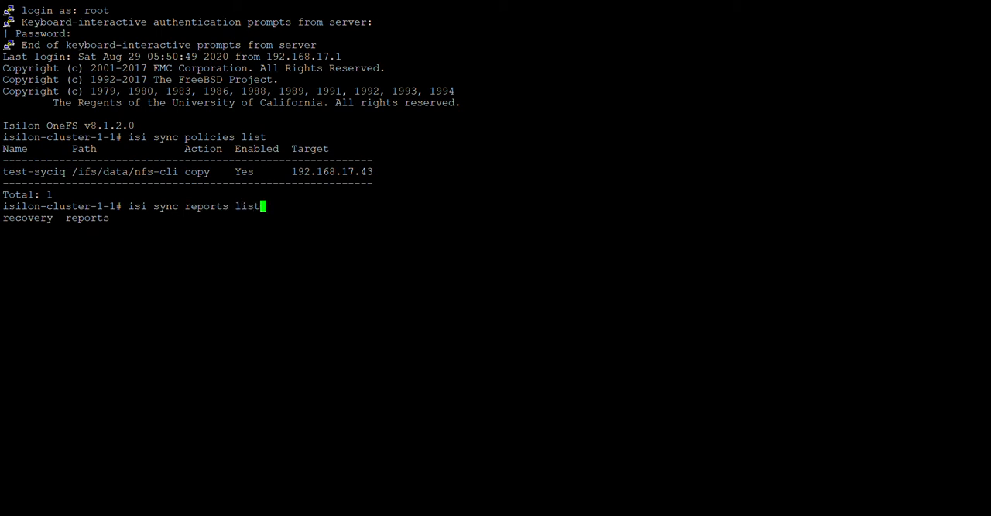
pyautogui.press('Return')
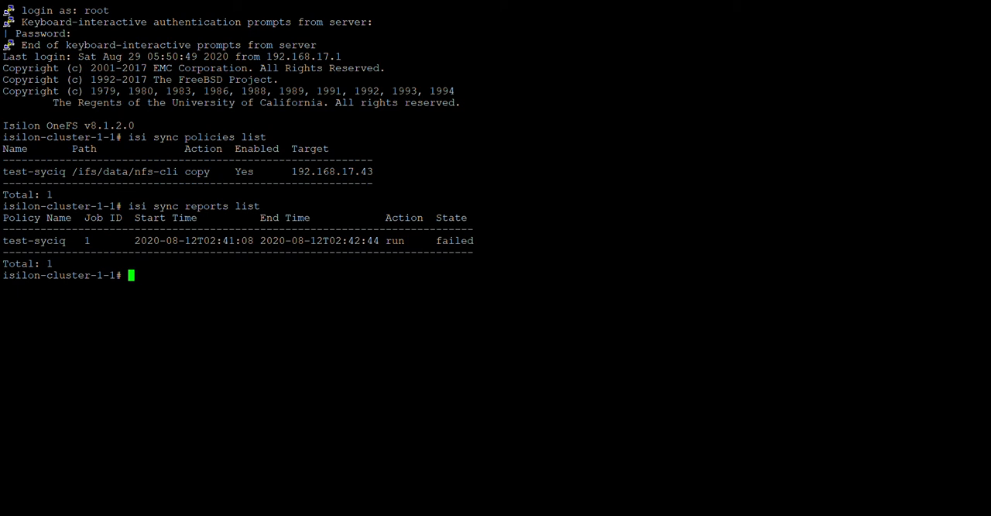
# Pick out the test-syciq policy name and its failed state, then begin a new 'isi sync' command
pyautogui.doubleClick(33, 240)
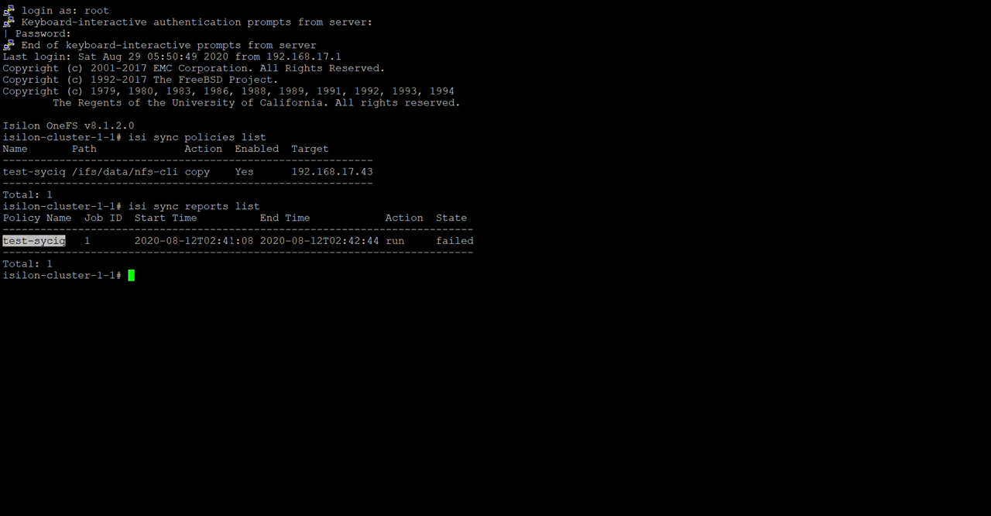
pyautogui.doubleClick(455, 240)
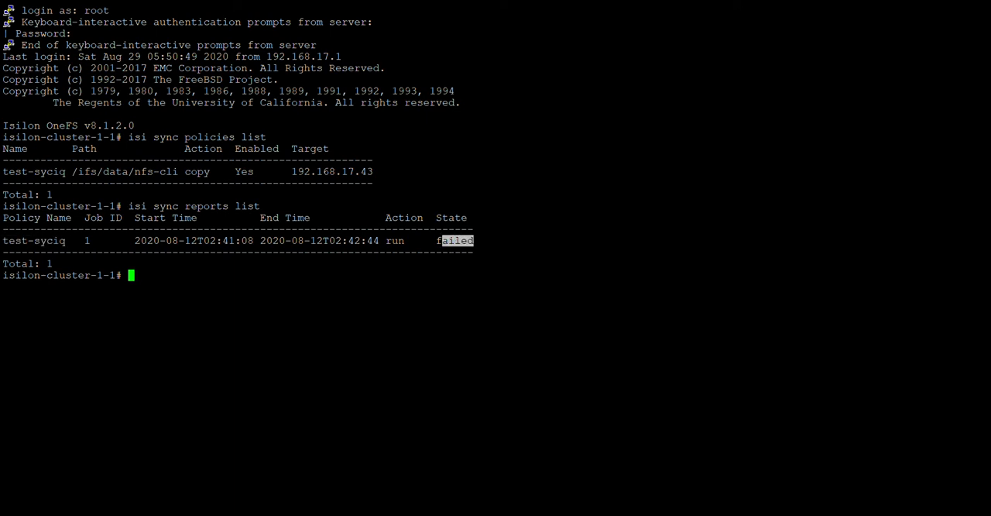
pyautogui.write('isi sync')
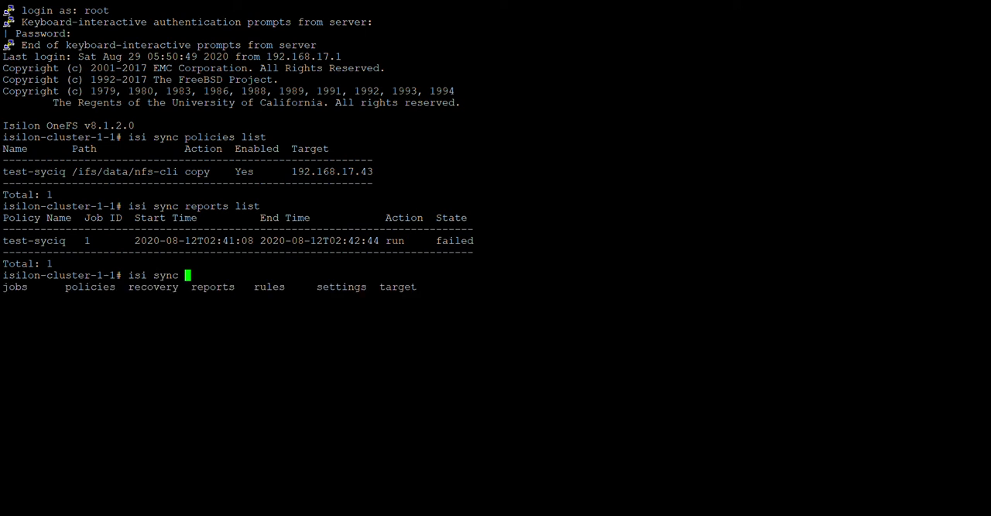
# List current sync jobs with 'isi sync jobs list', returning a total of 0
pyautogui.write('jobs list')
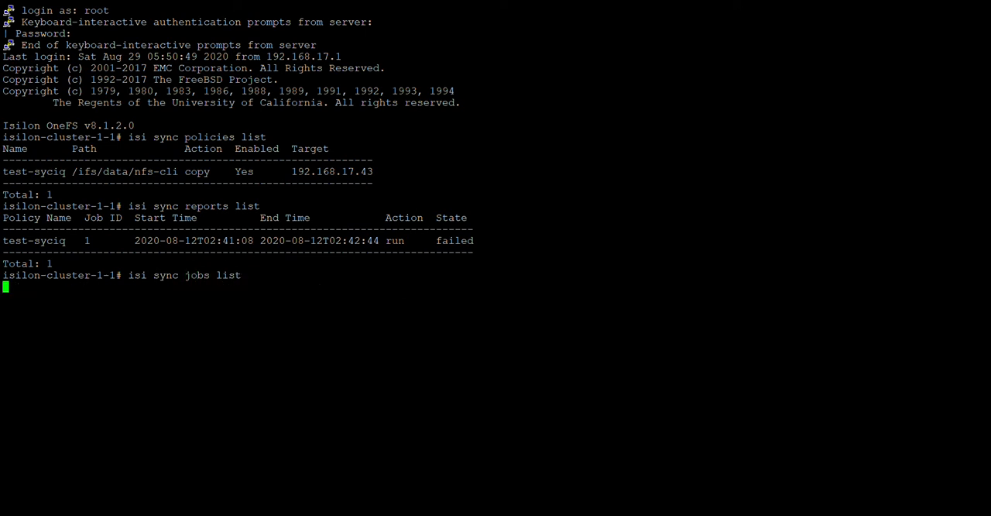
pyautogui.press('Return')
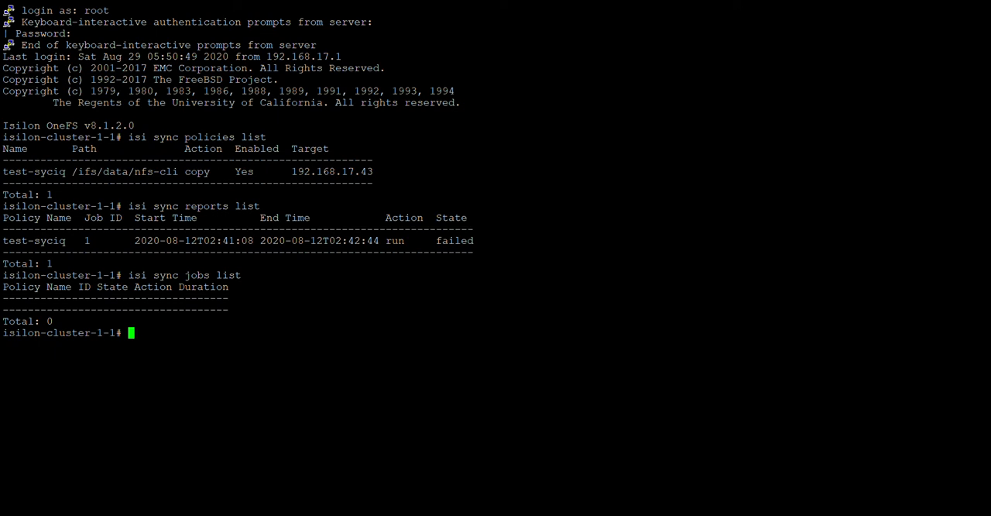
# List sync target policies with 'isi sync target list', returning 0, and begin another sync command
pyautogui.write('isi s')
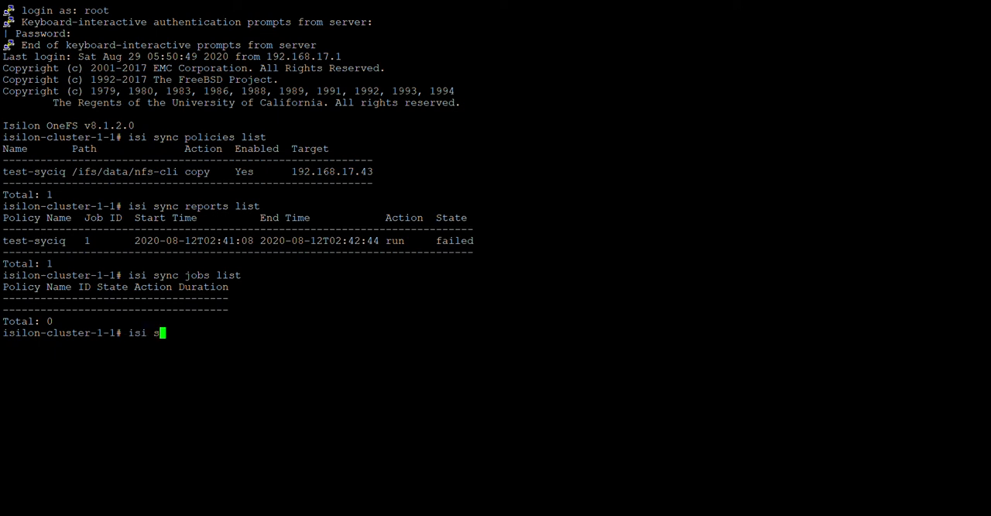
pyautogui.write('y')
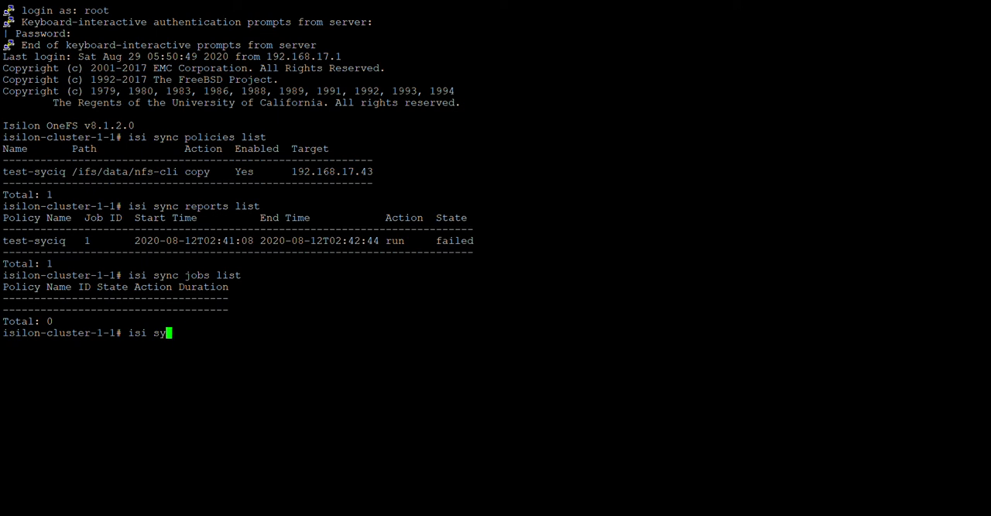
pyautogui.press('Tab')
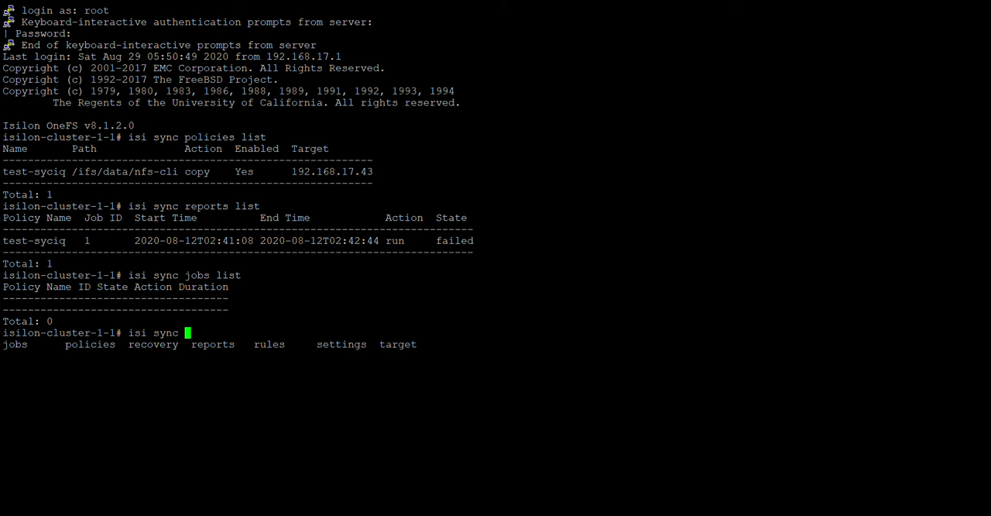
pyautogui.write('target list')
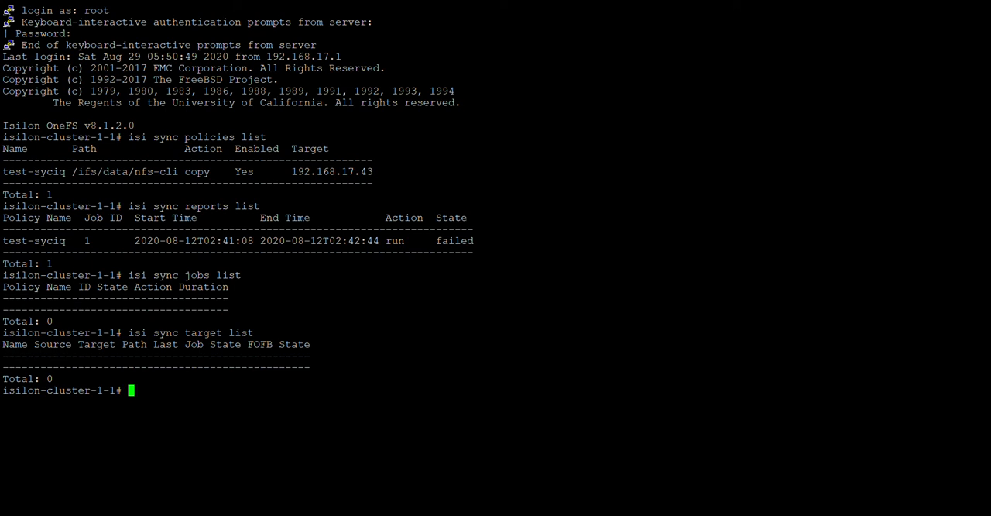
pyautogui.write('isi sync')
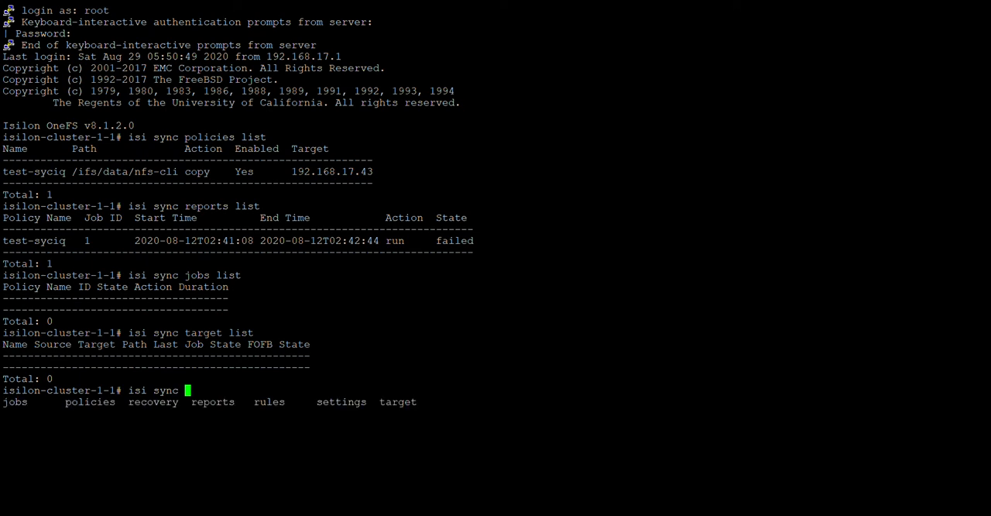
# Build the 'isi sync jobs cancel' command and show its cancel options
pyautogui.write('j')
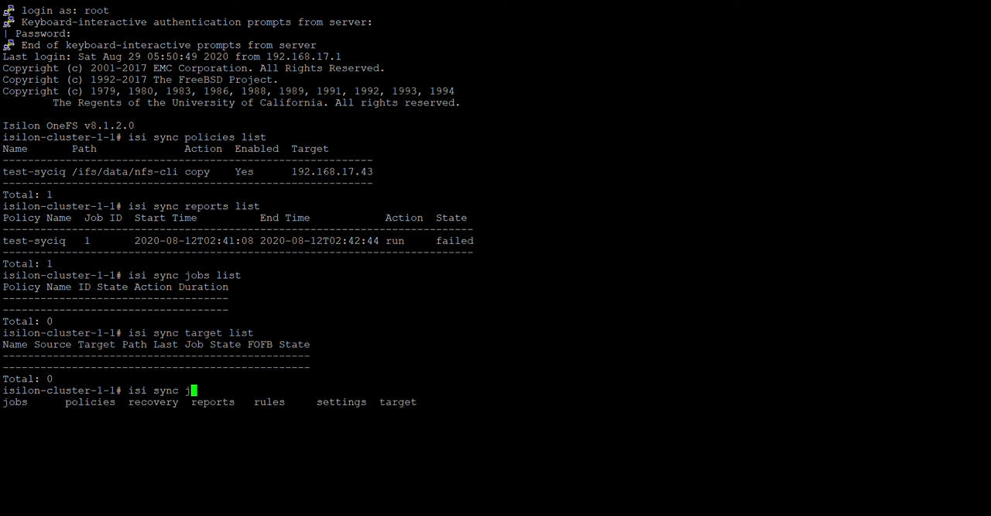
pyautogui.write('obs')
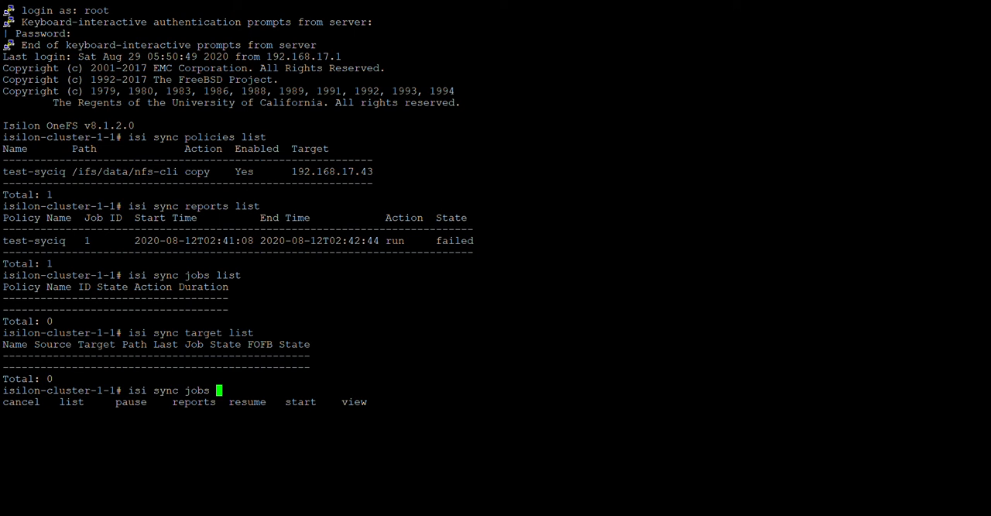
pyautogui.write('cancel')
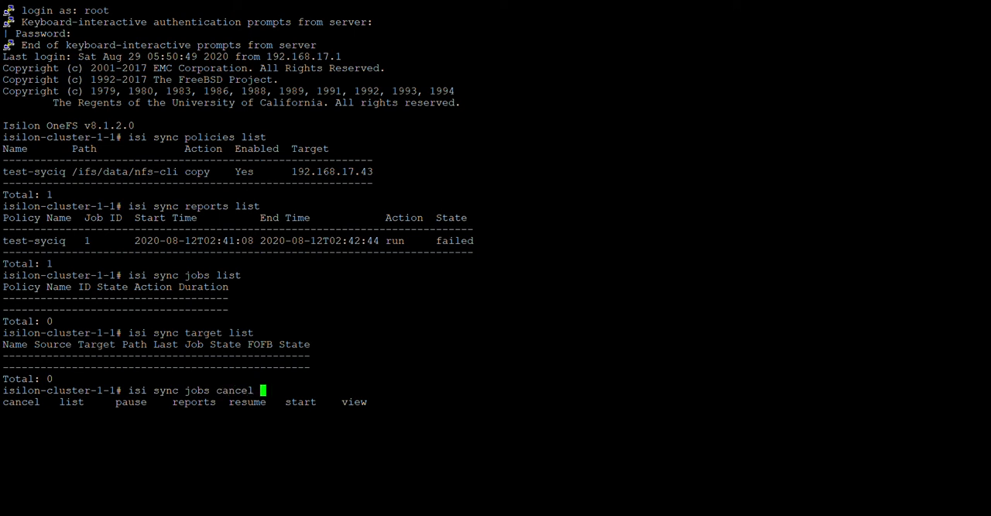
pyautogui.write('-')
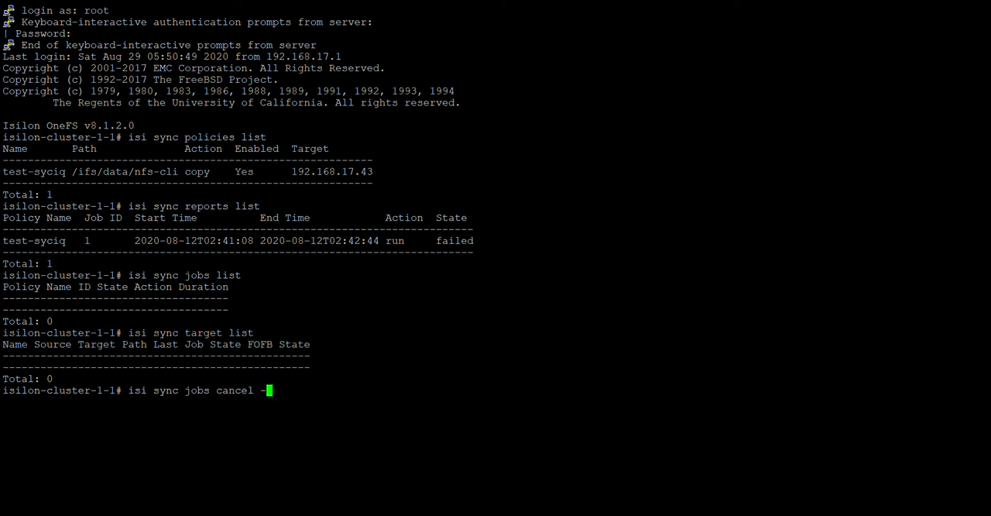
pyautogui.write('id')
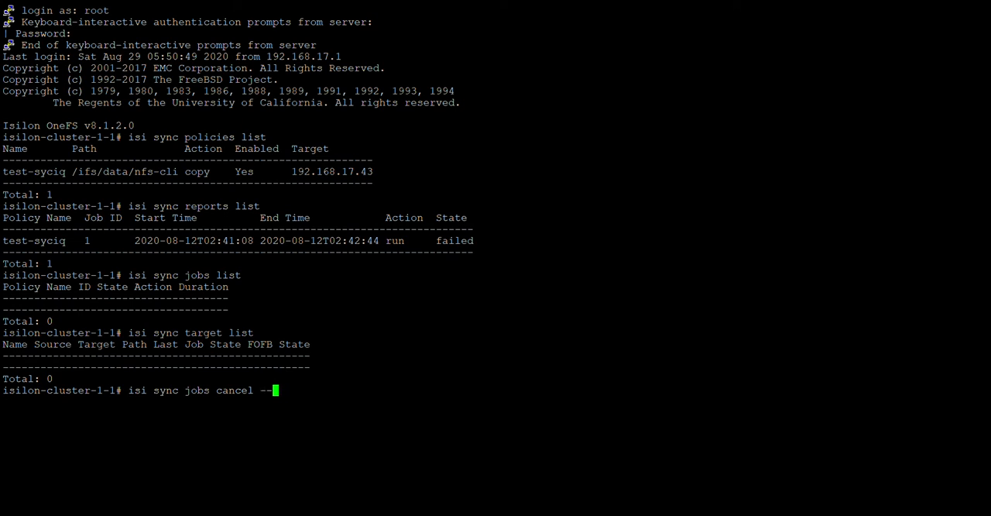
pyautogui.press('Tab')
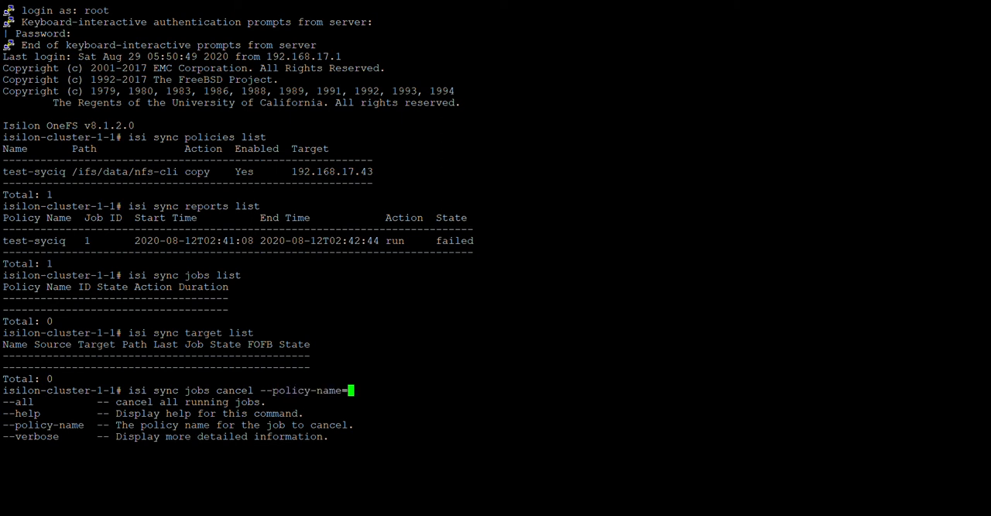
# Cancel the job for policy test-syciq, which reports the job was not running
pyautogui.write('test-s')
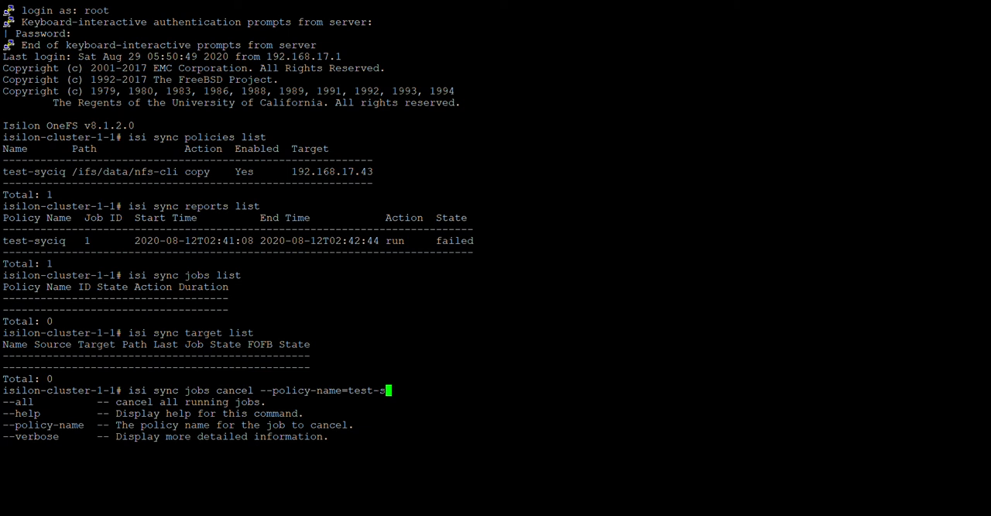
pyautogui.write('ync')
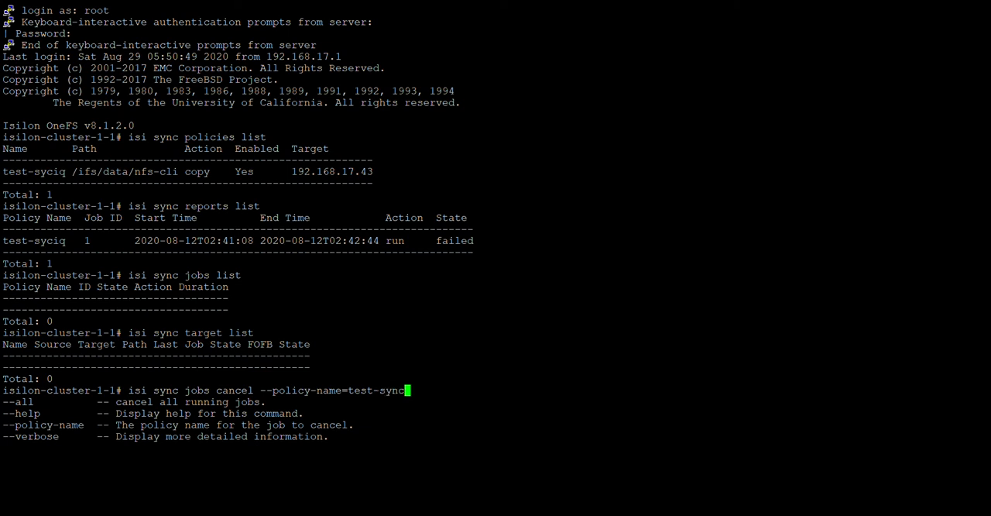
pyautogui.press('Backspace')
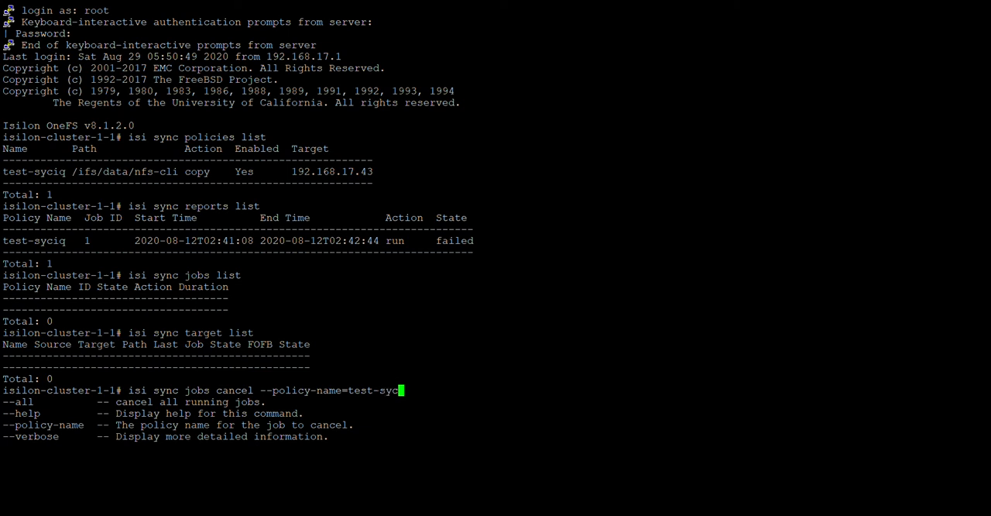
pyautogui.press('Return')
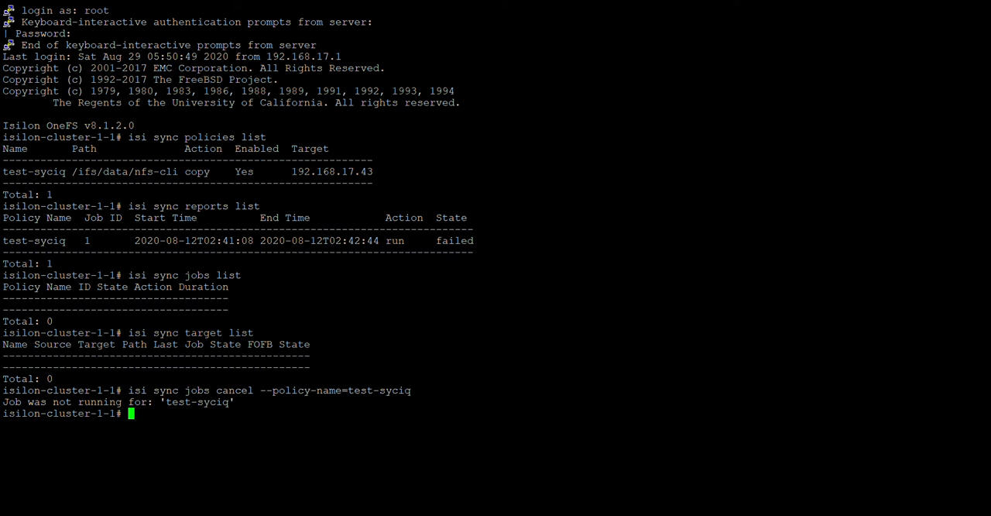
pyautogui.write('isi sync job')
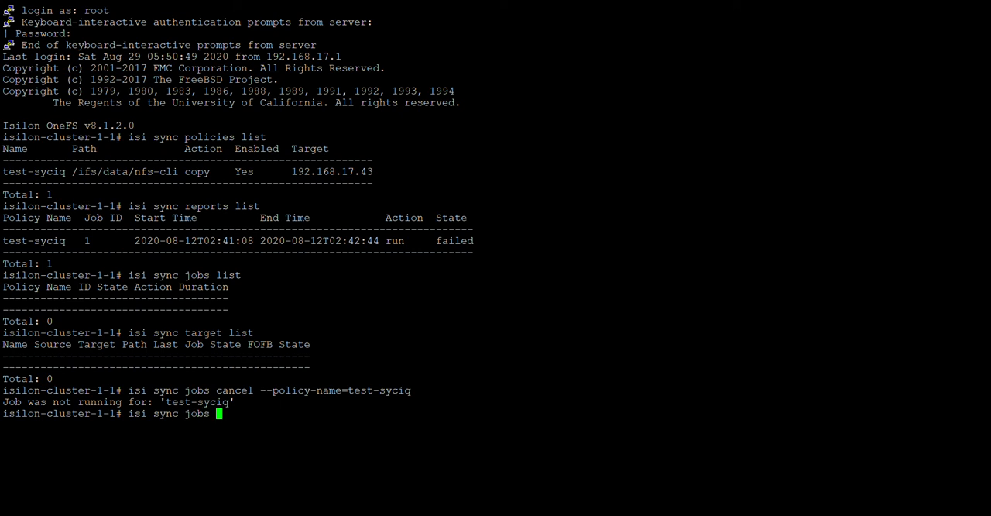
# Start the test-syciq sync job and list running jobs, which shows 0
pyautogui.write('start test-syciq')
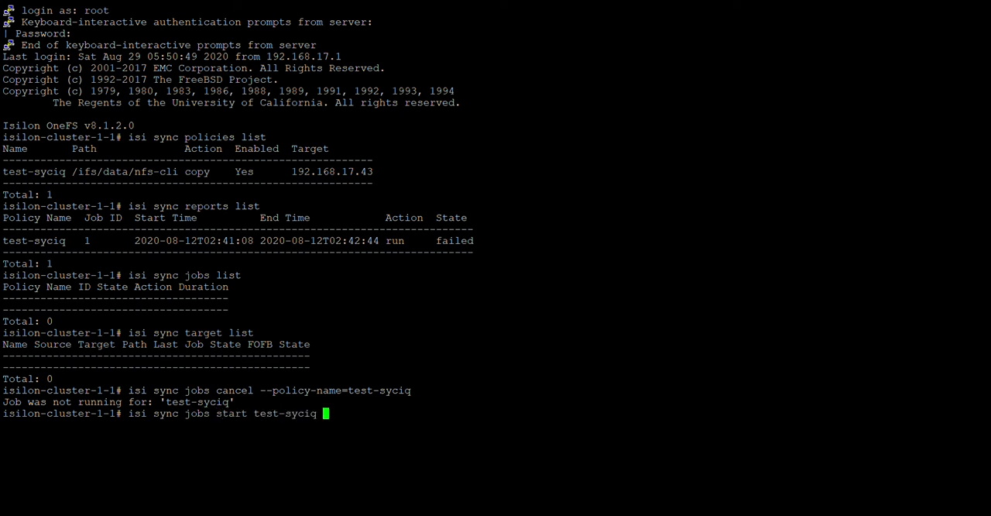
pyautogui.press('Return')
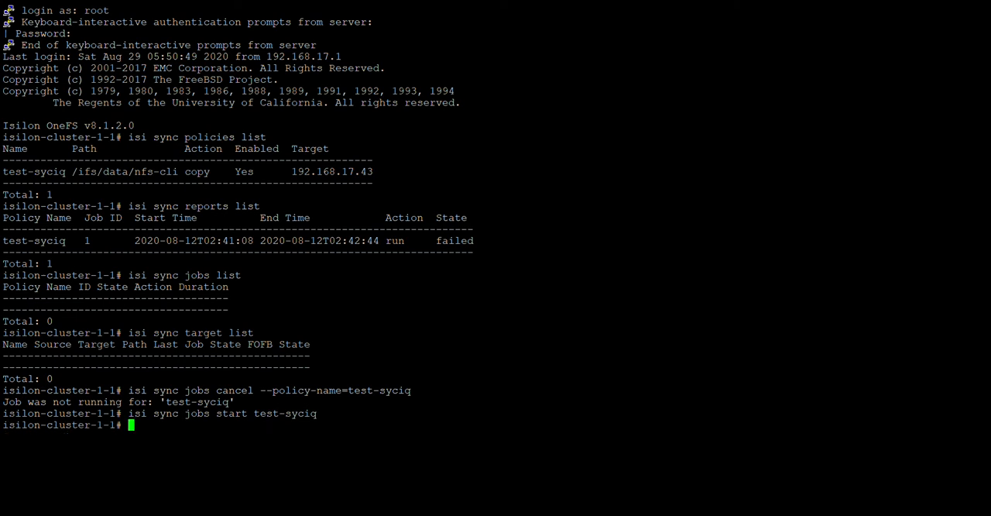
pyautogui.write('isi j')
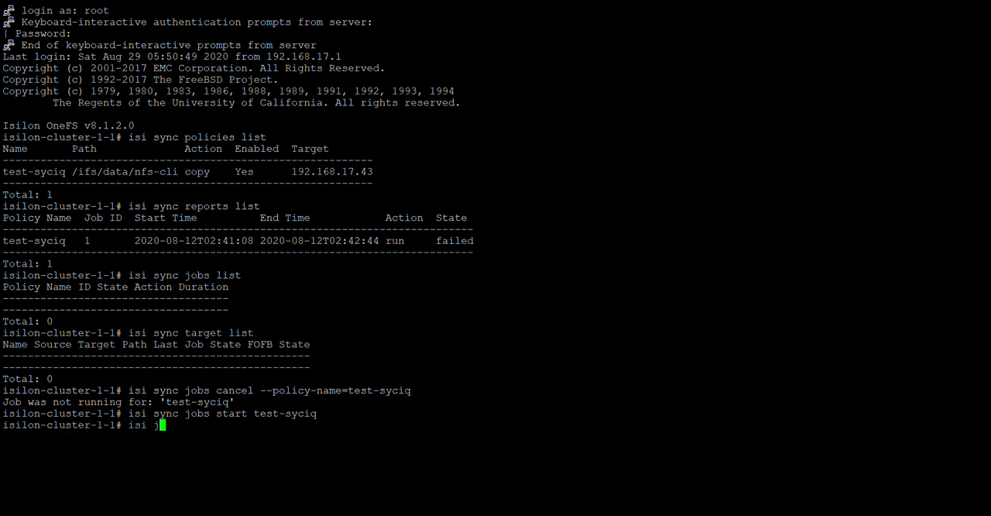
pyautogui.write('sync')
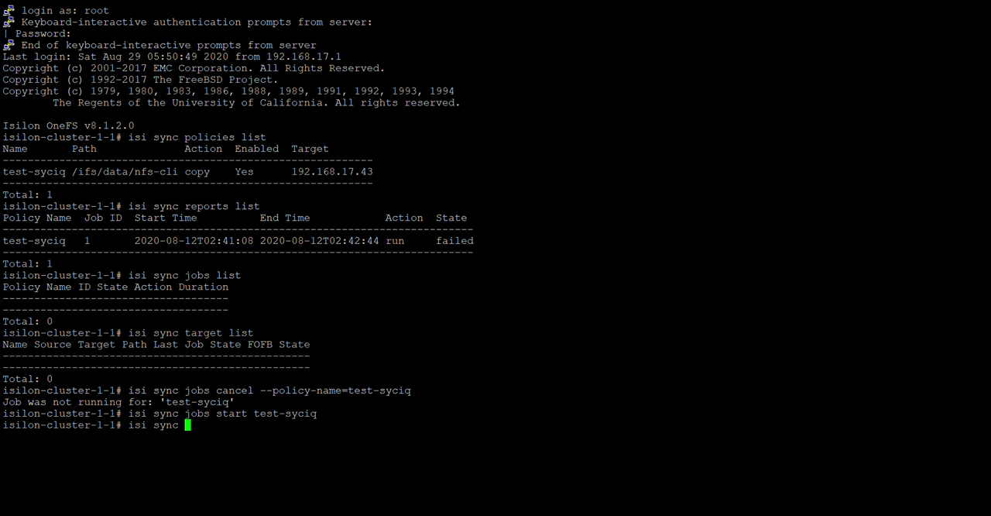
pyautogui.write('jobs l')
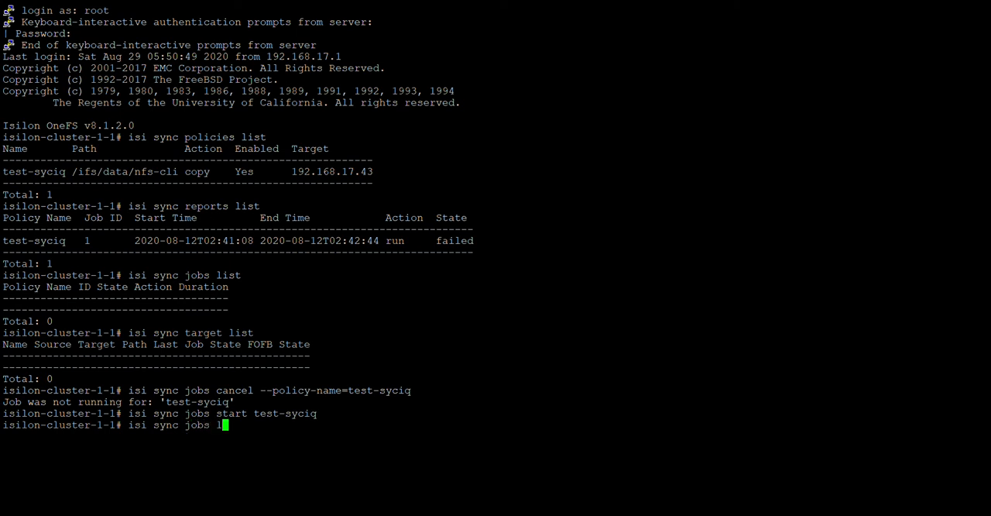
pyautogui.press('Return')
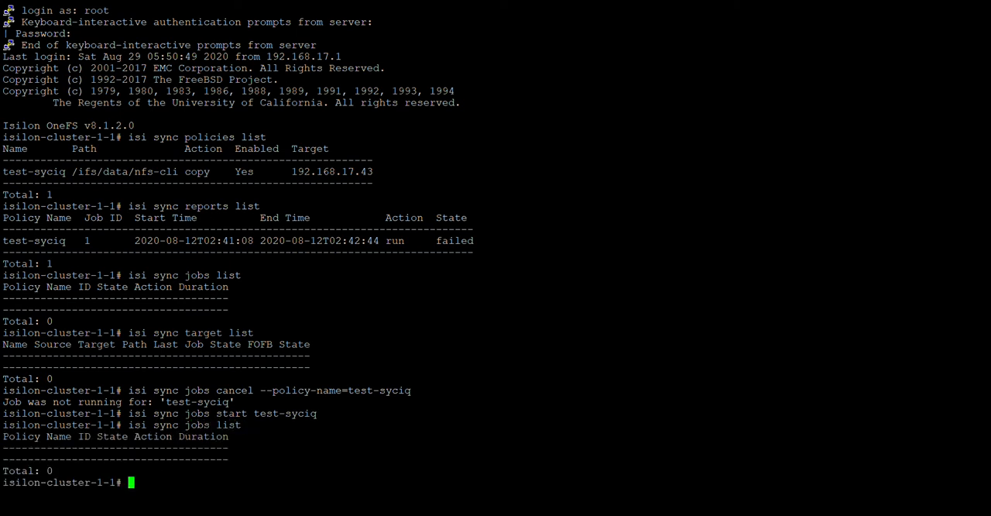
# Start the test-syciq job again and begin the 'isi sync reports list' command
pyautogui.write('isi sync jobs start test-syciq')
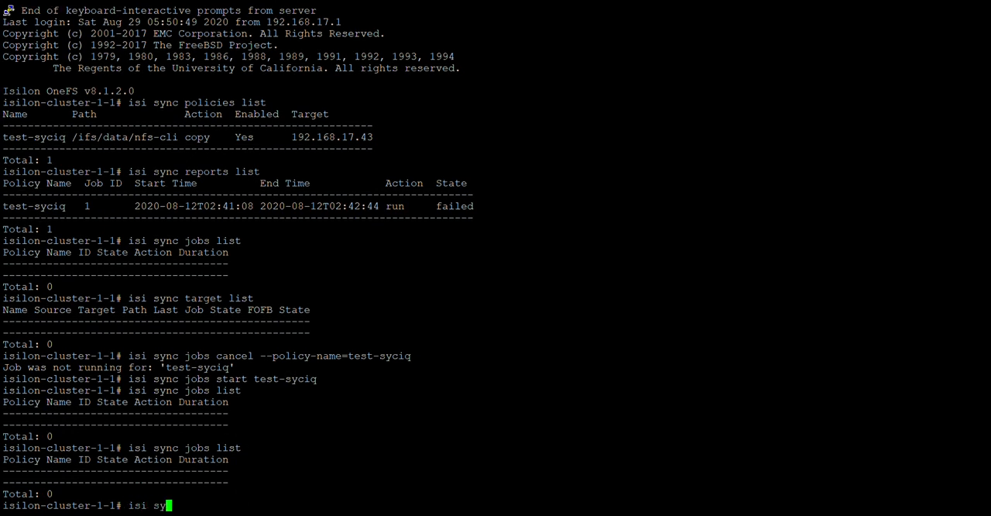
pyautogui.write('nc')
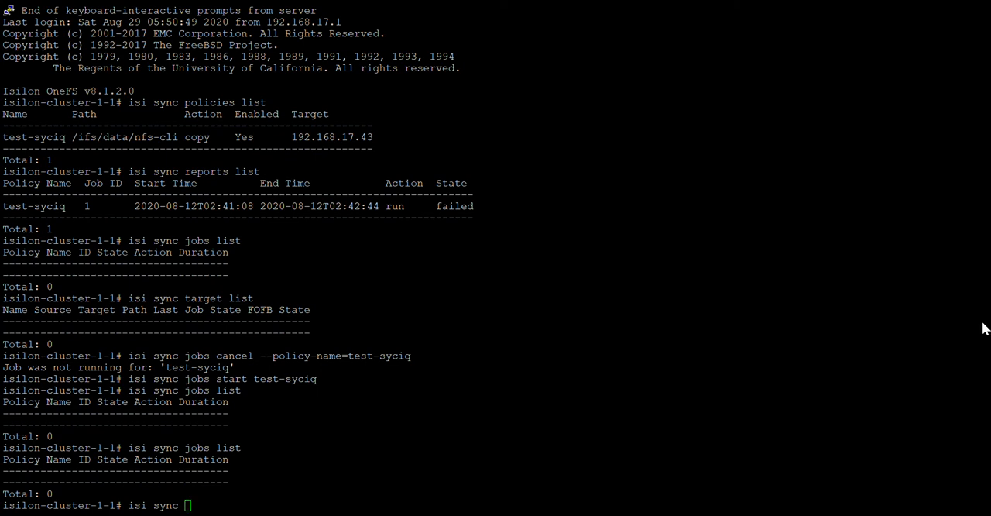
pyautogui.moveTo(801, 501)
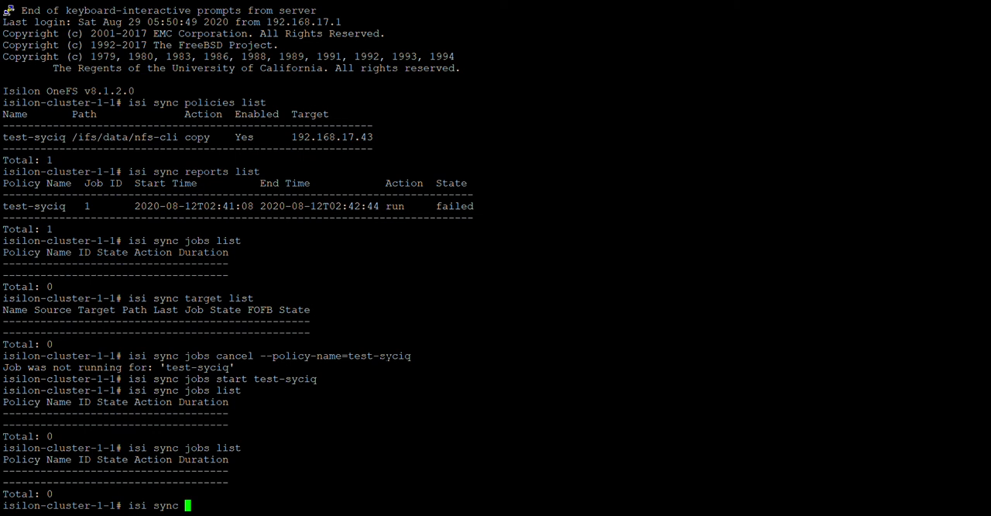
pyautogui.write('reports list')
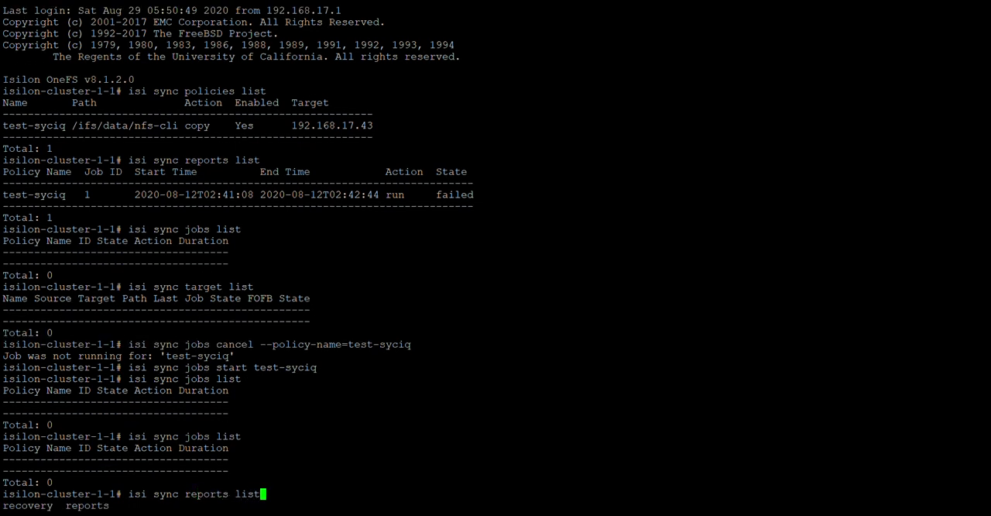
# List the sync reports, showing test-syciq failed with end time 2020-08-29, then show sync subcommands
pyautogui.press('Return')
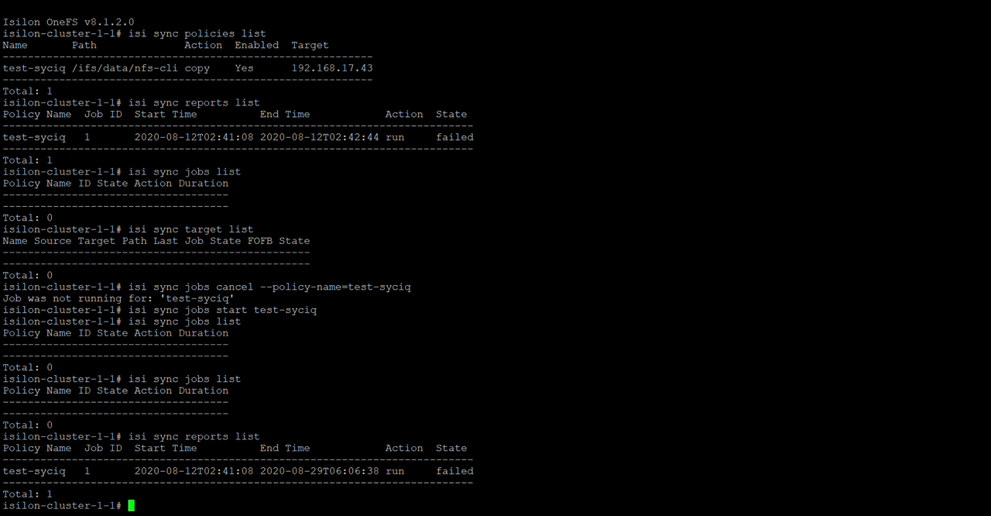
pyautogui.write('isi')
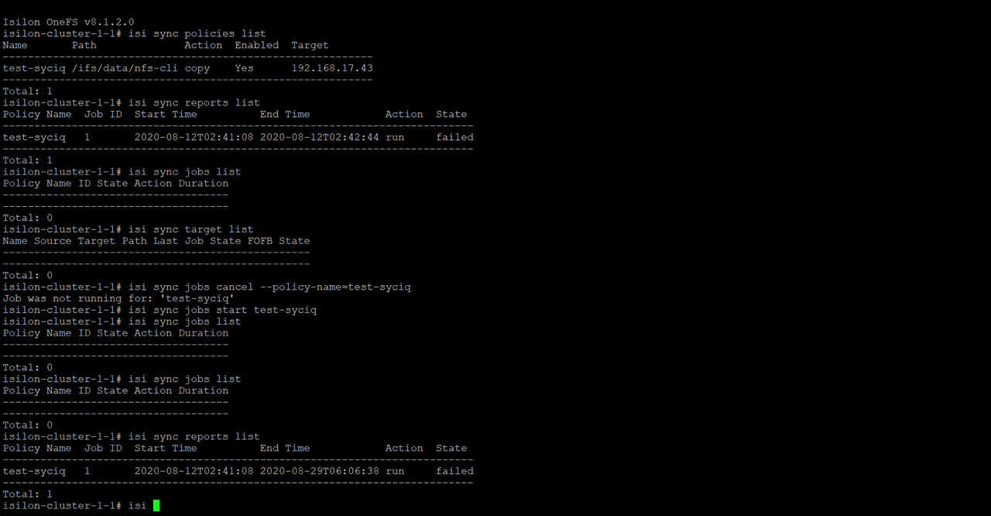
pyautogui.write('sync')
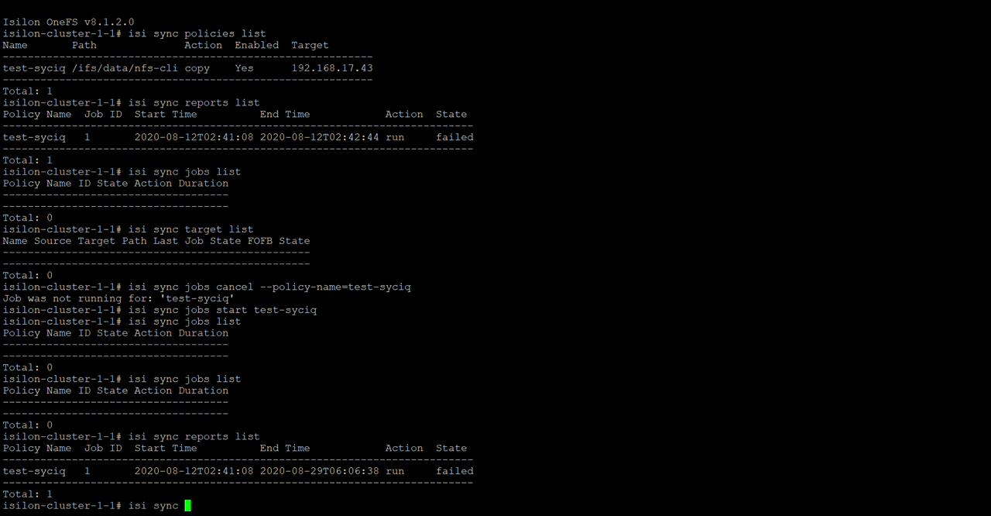
pyautogui.press('Tab')
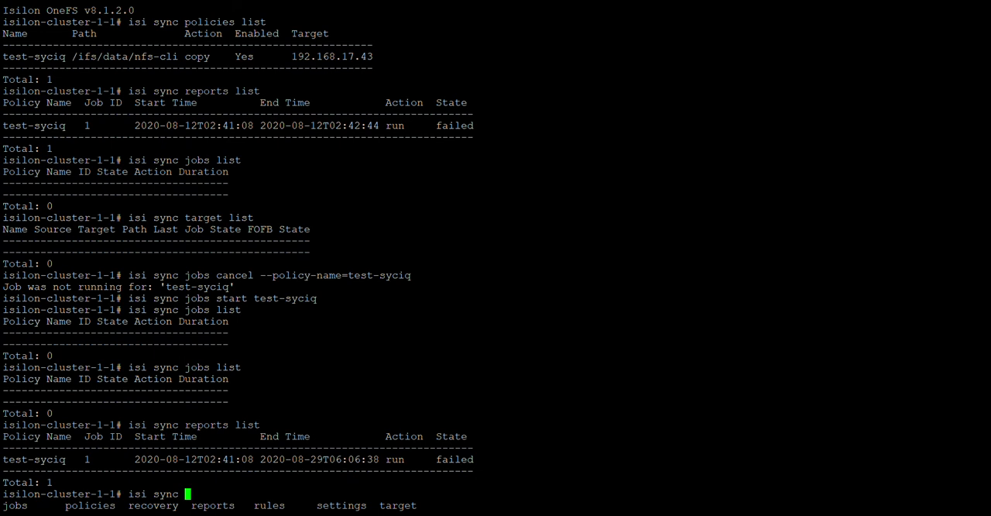
# Run 'isi sync recovery allow-write test-syciq', returning 'Target policy matching test-syciq not found'
pyautogui.write('recovery')
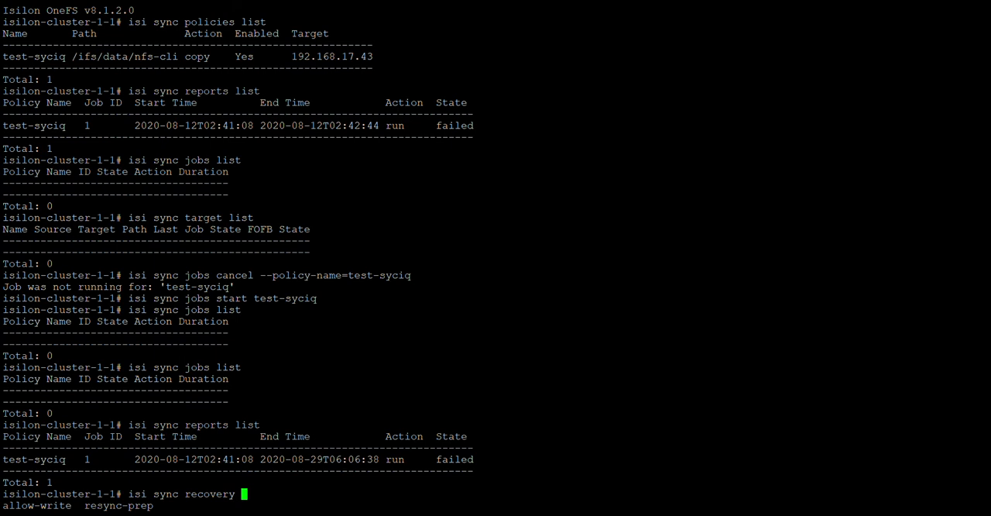
pyautogui.write('a')
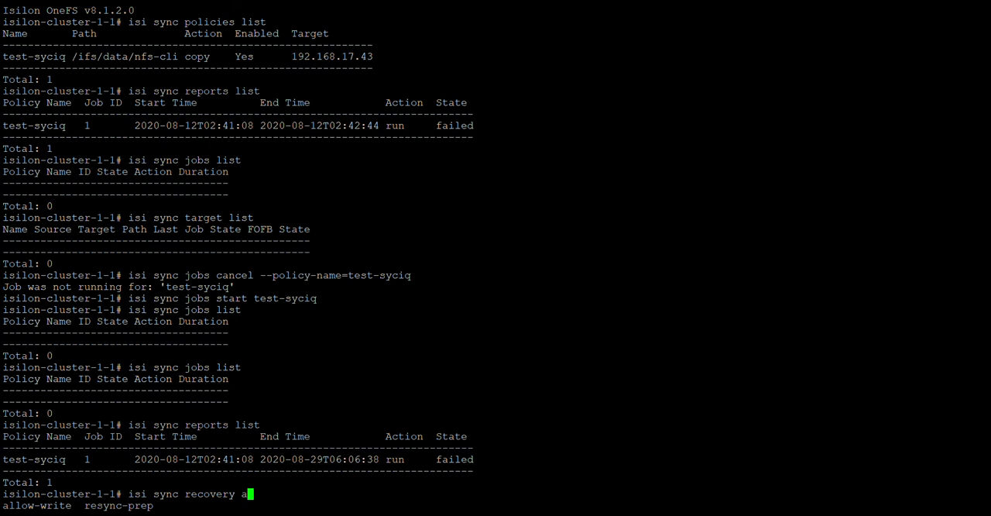
pyautogui.write('llow-write test-syciq')
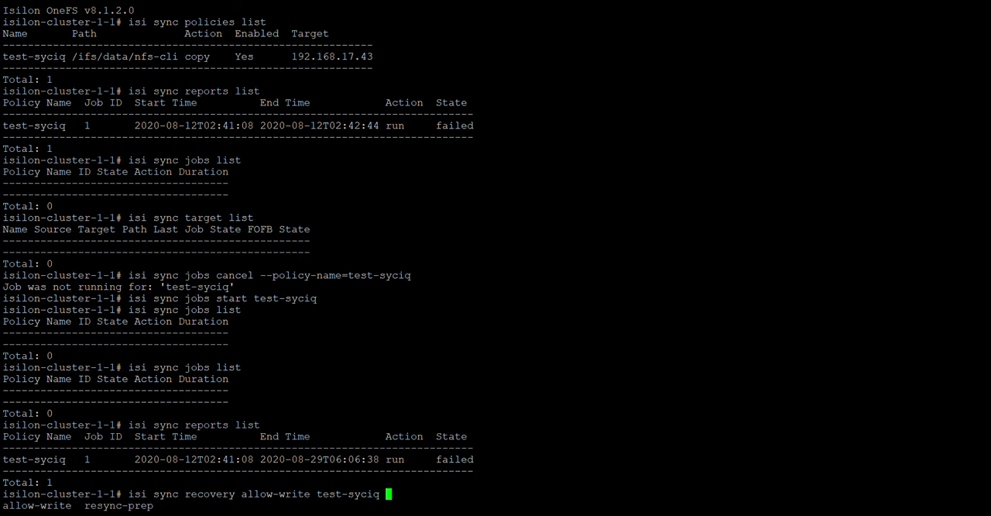
pyautogui.press('Return')
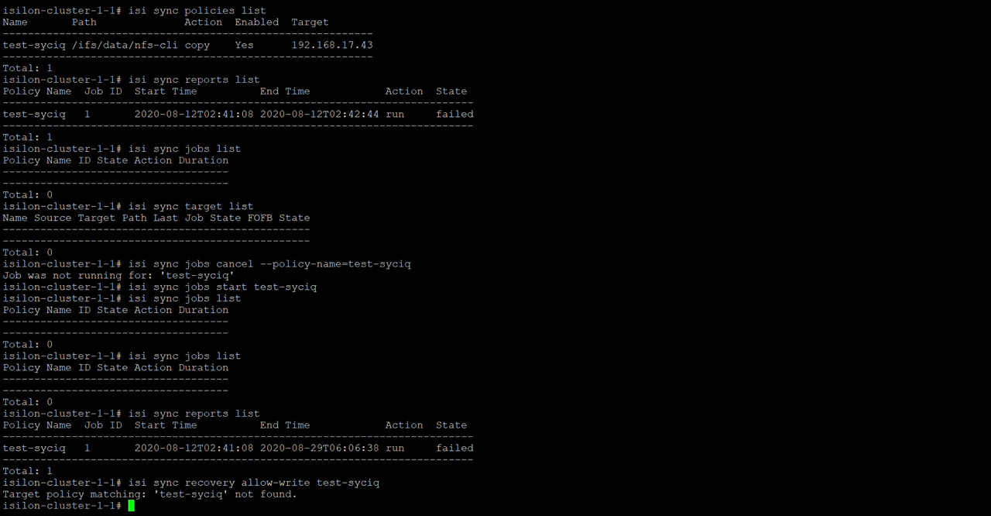